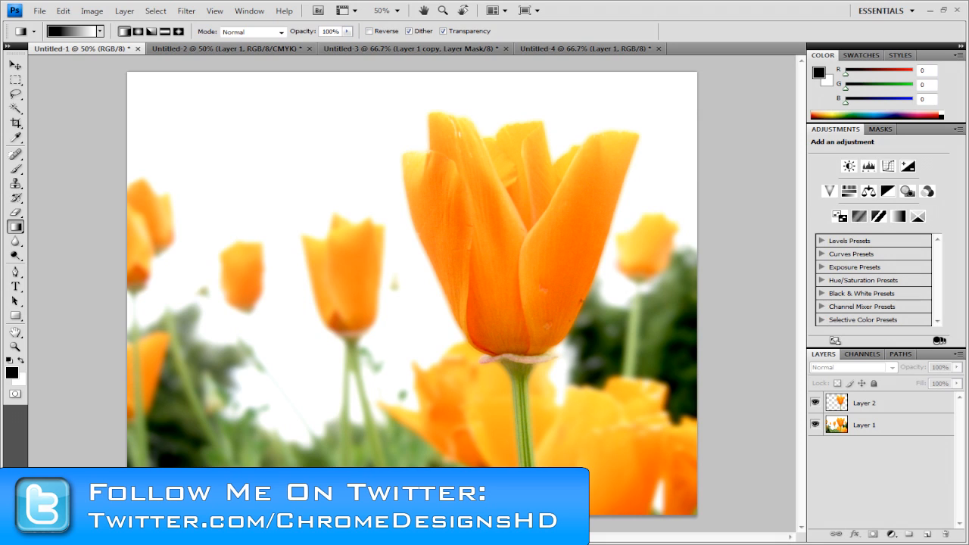
- Review both finished examples, then select the central tulip and stem with the Magic Wand at tolerance 40
left_click(16, 65)
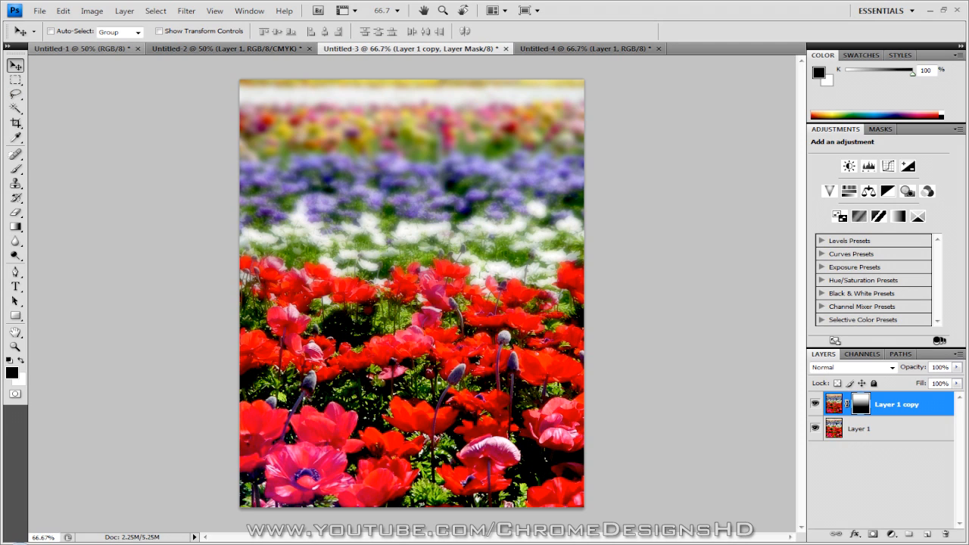
left_click(85, 48)
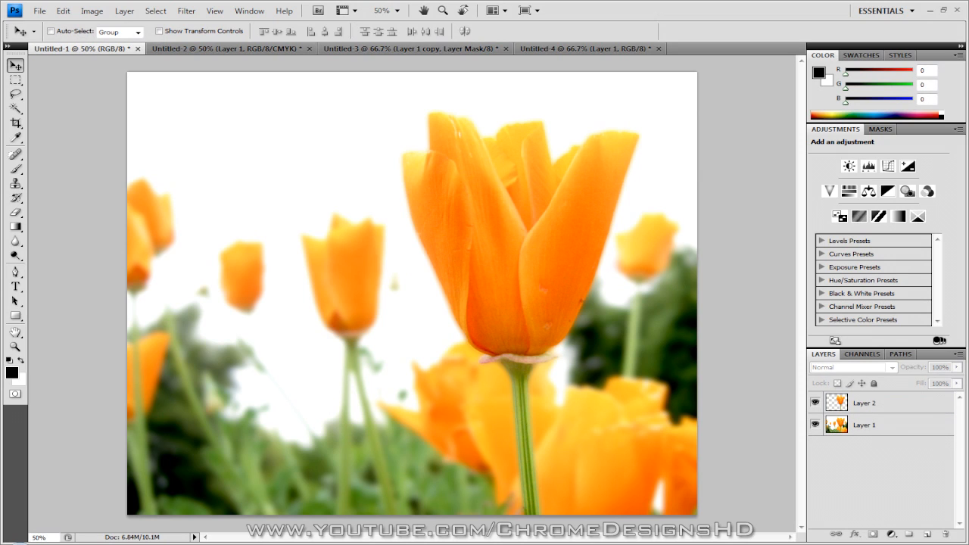
left_click(864, 403)
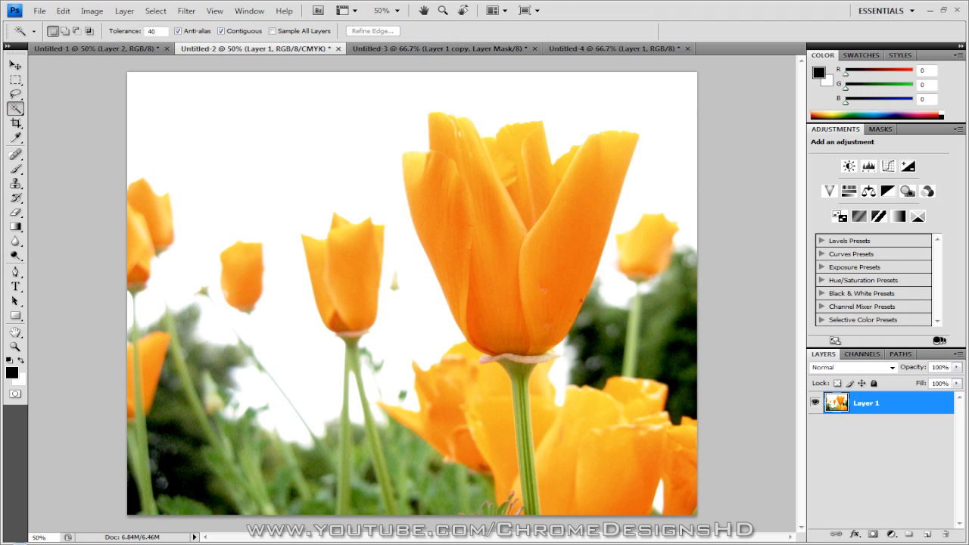
triple_click(155, 31)
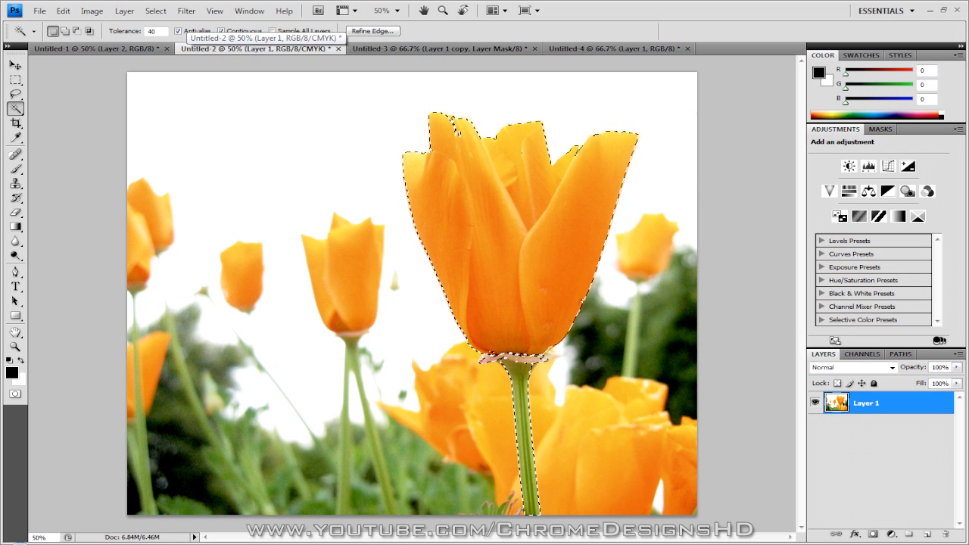
- Copy the tulip selection to Layer 2 with Ctrl+J, check the cutout, and reshow Layer 1
left_click(64, 10)
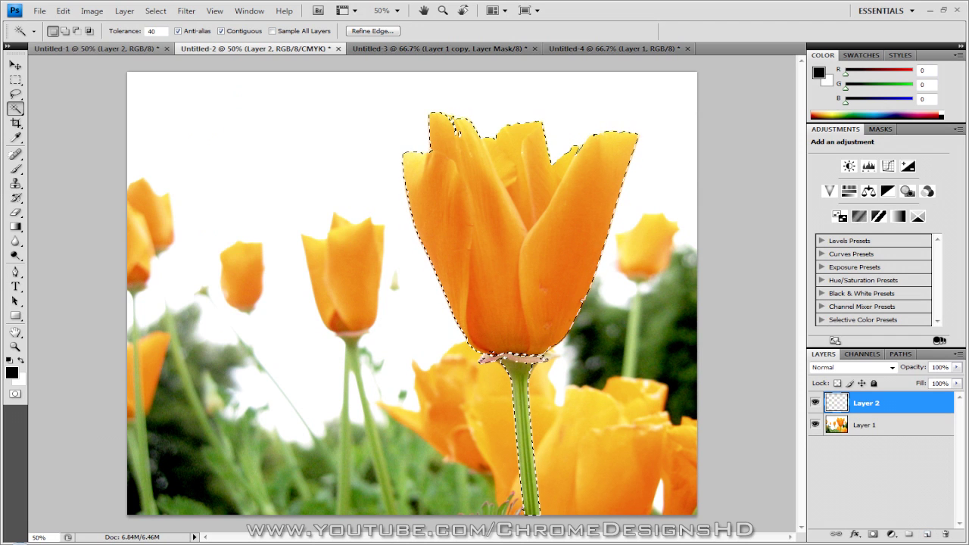
left_click(64, 10)
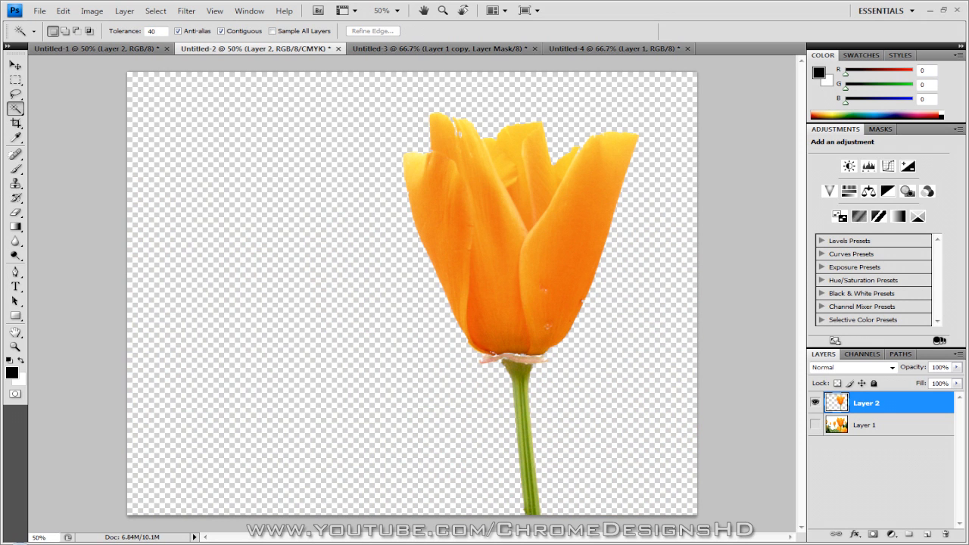
left_click(15, 65)
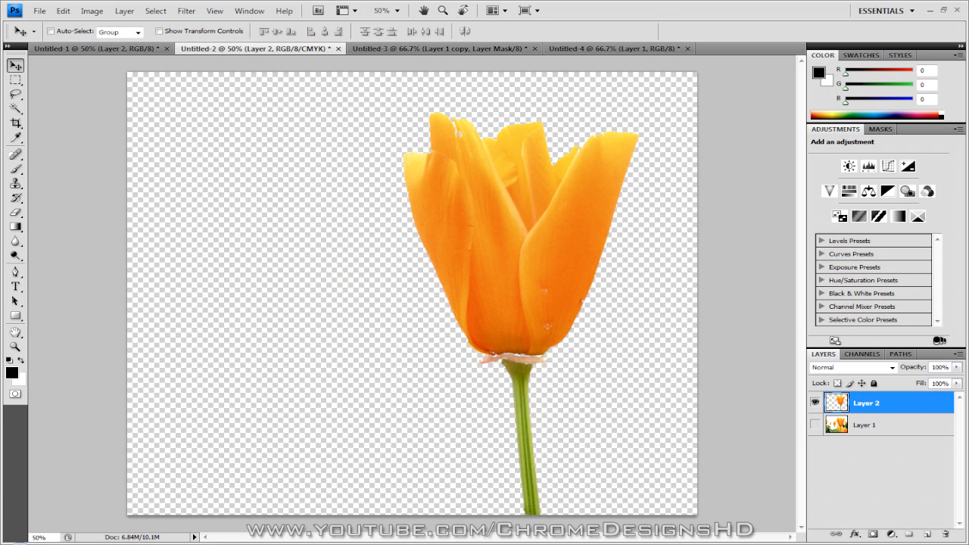
left_click(867, 425)
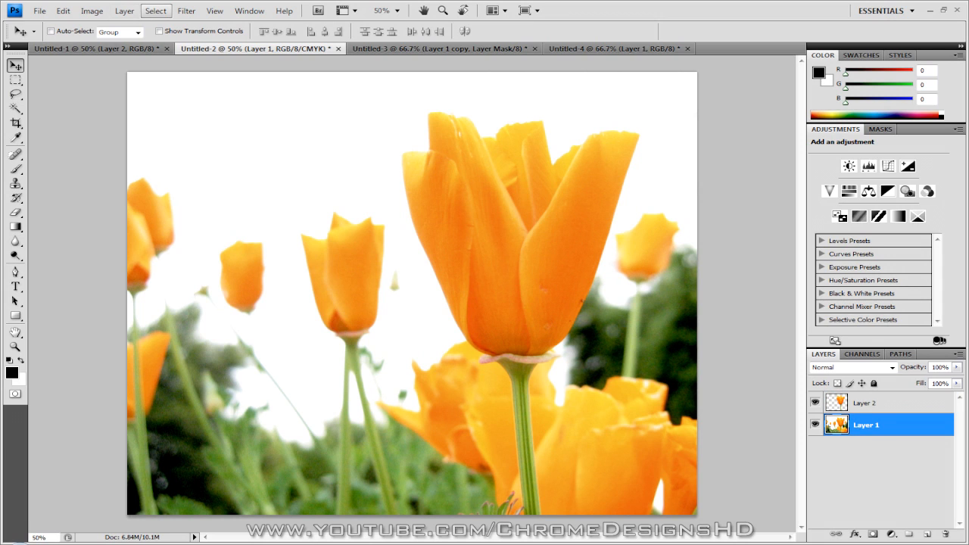
- Gaussian-blur Layer 1 so the background softens while the tulip layer stays sharp
left_click(186, 11)
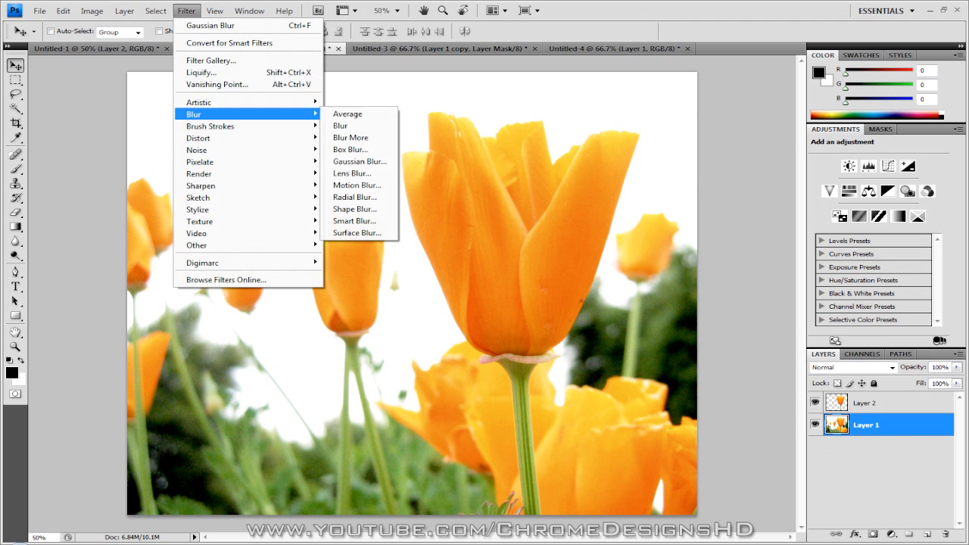
left_click(361, 160)
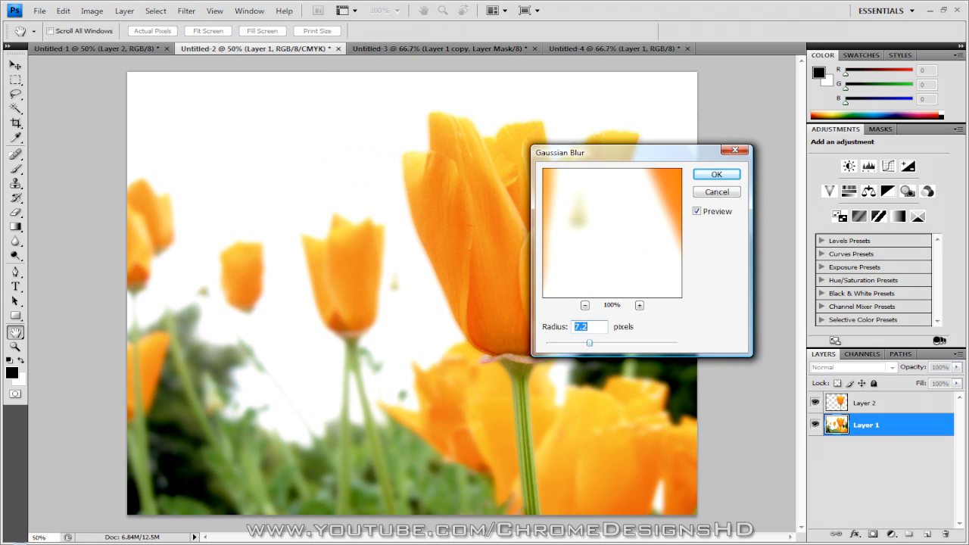
left_click_drag(589, 342, 575, 343)
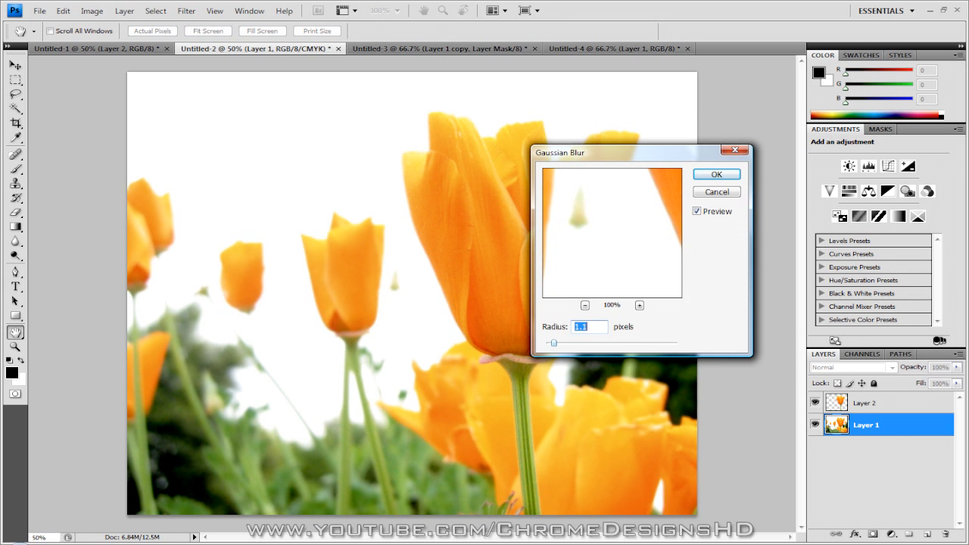
left_click_drag(553, 342, 627, 342)
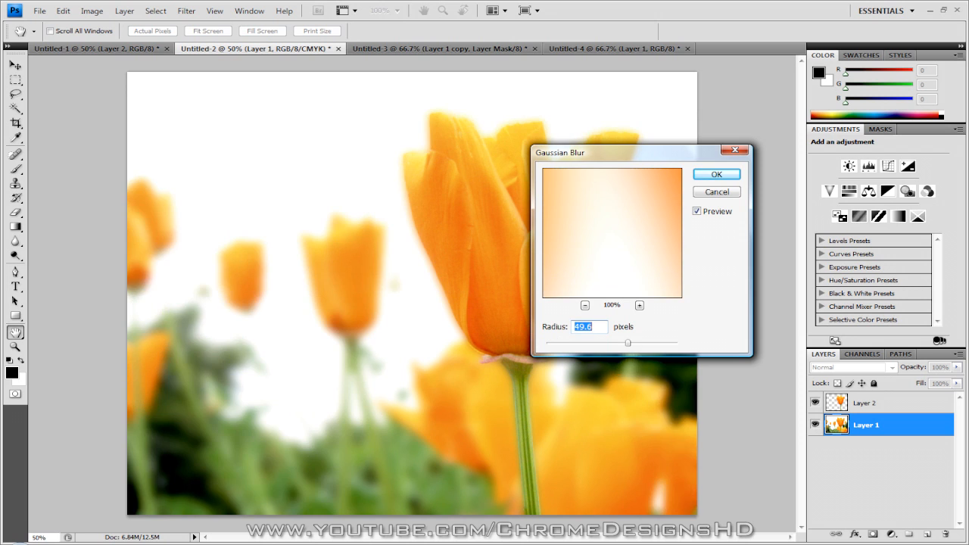
left_click_drag(627, 342, 606, 342)
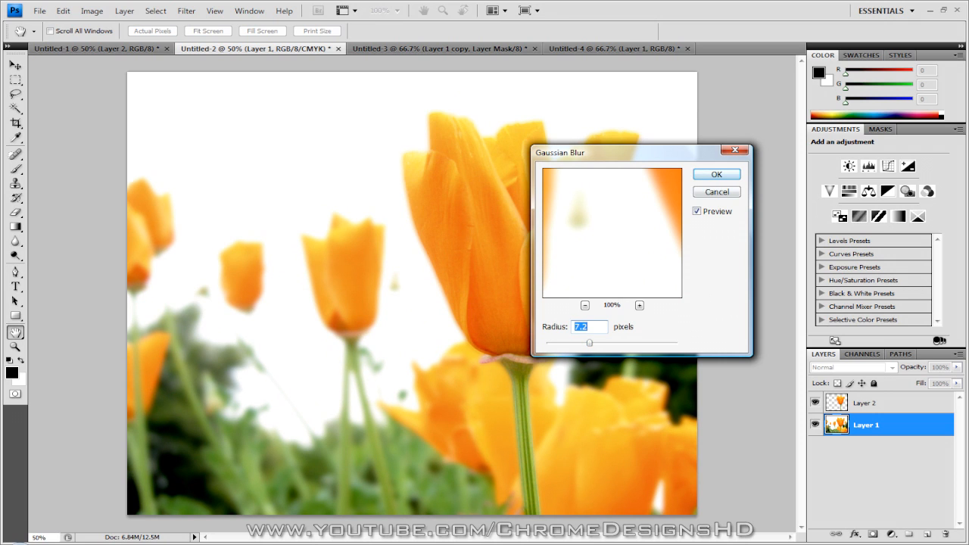
left_click(714, 174)
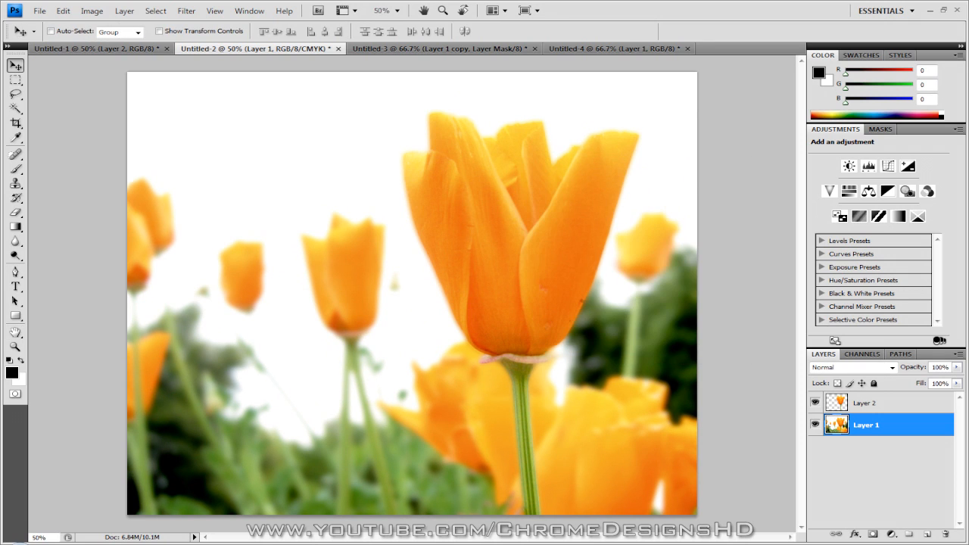
- Reselect Layer 2, then make the Untitled-4 flower field photo the active document
left_click(863, 402)
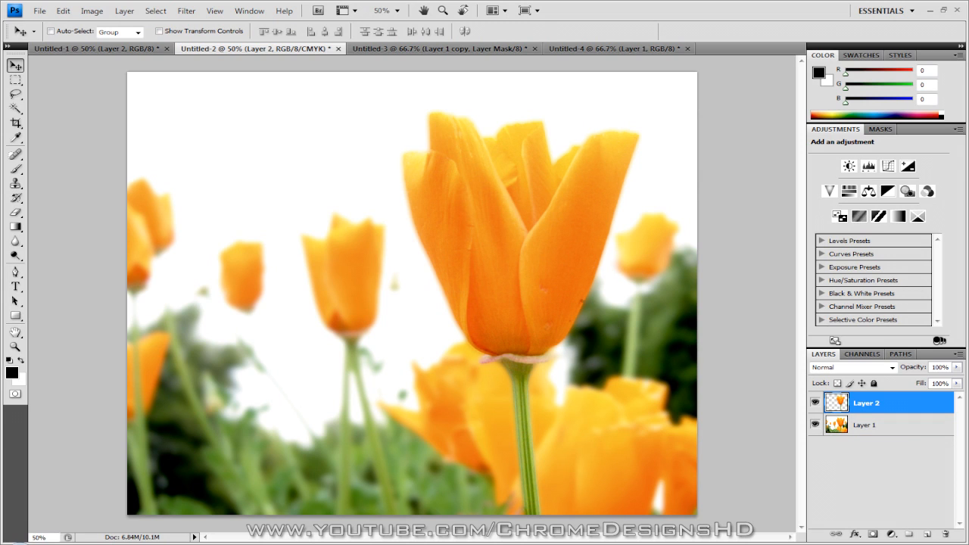
left_click(186, 9)
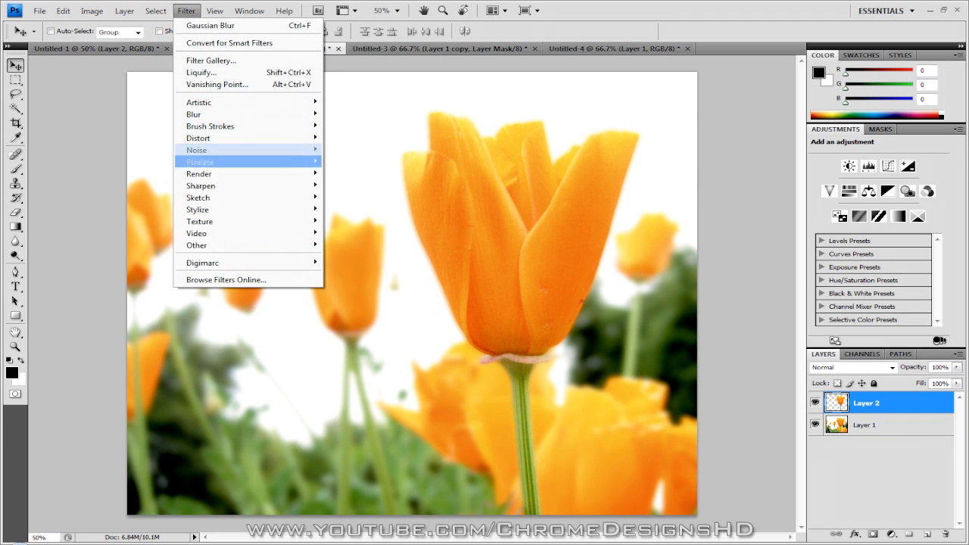
mouse_move(200, 185)
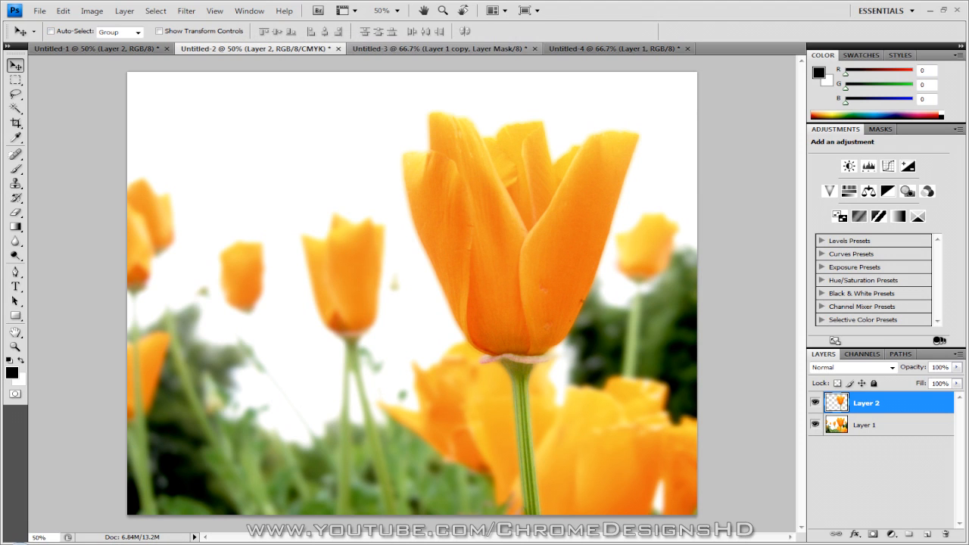
left_click(439, 48)
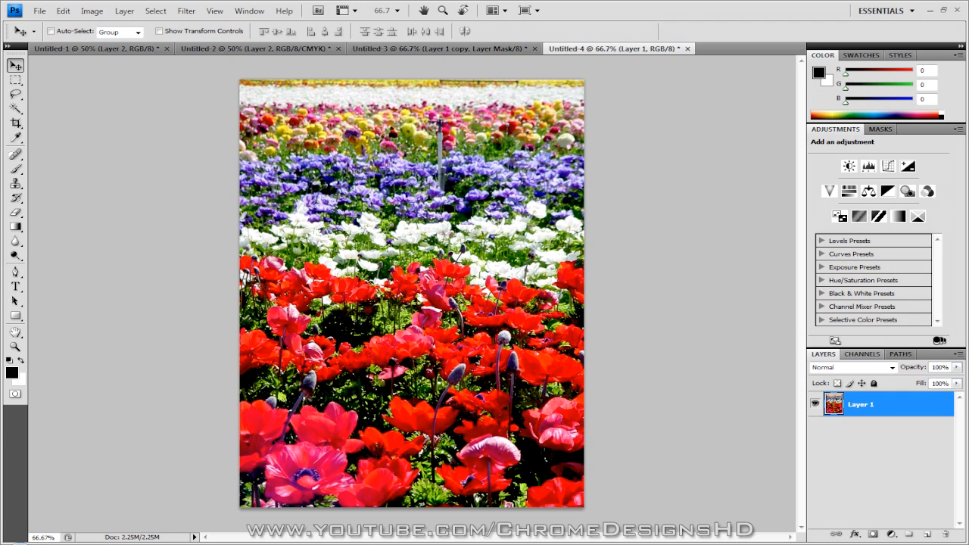
- Duplicate the flower field layer with Ctrl+J and trial a mask and Gaussian blur on the copy
key("ctrl+j")
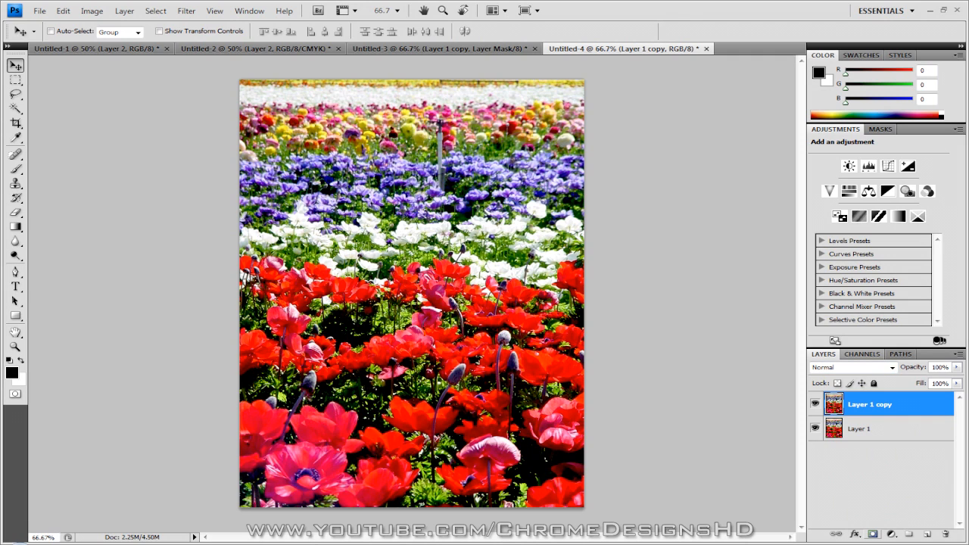
left_click(872, 534)
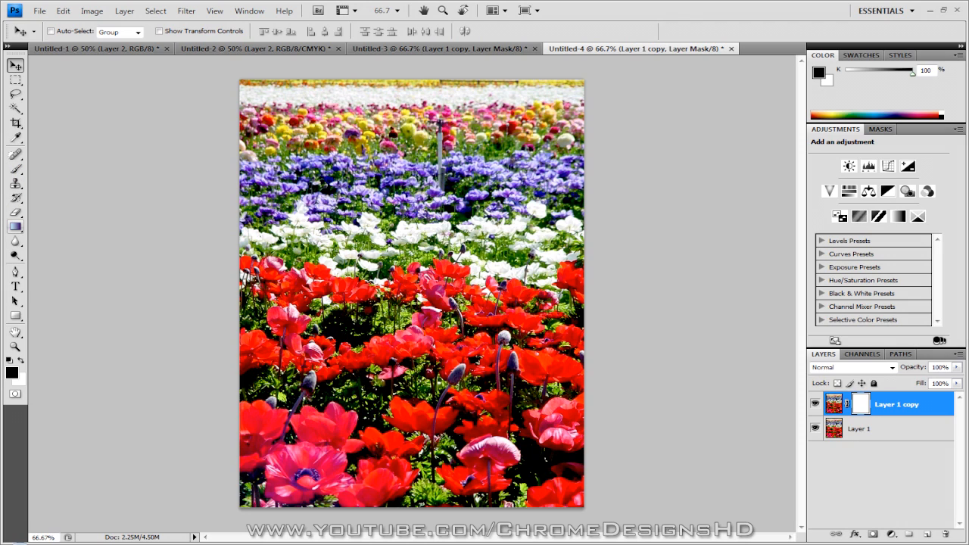
mouse_move(15, 227)
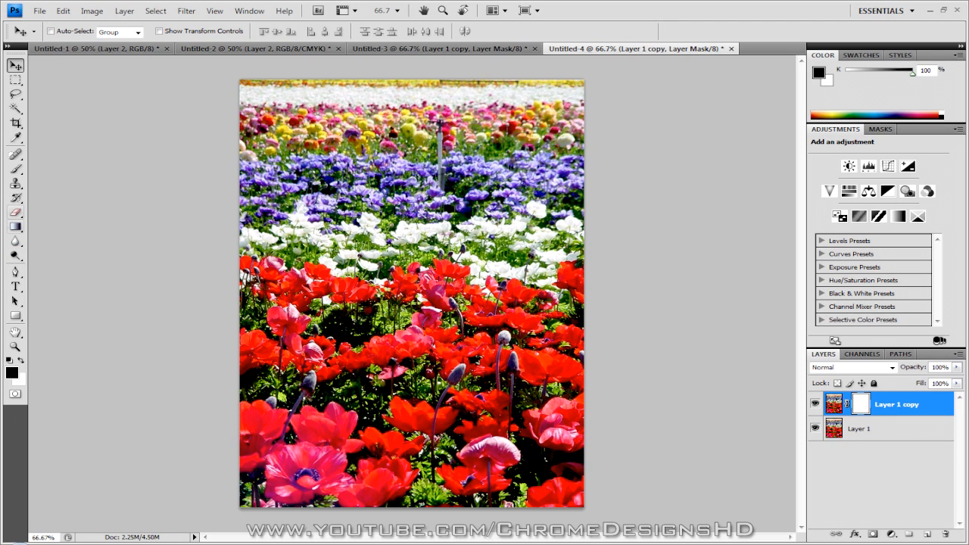
left_click(186, 10)
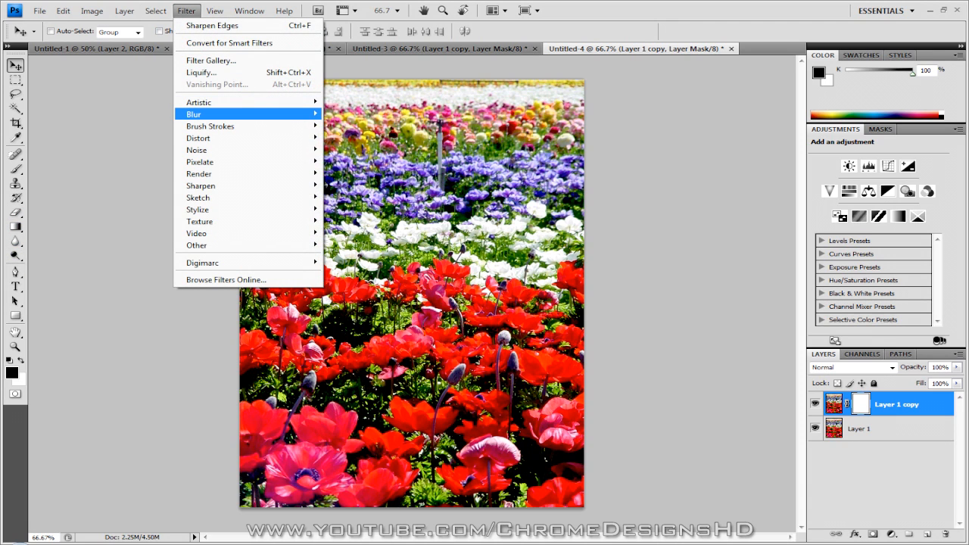
left_click(194, 114)
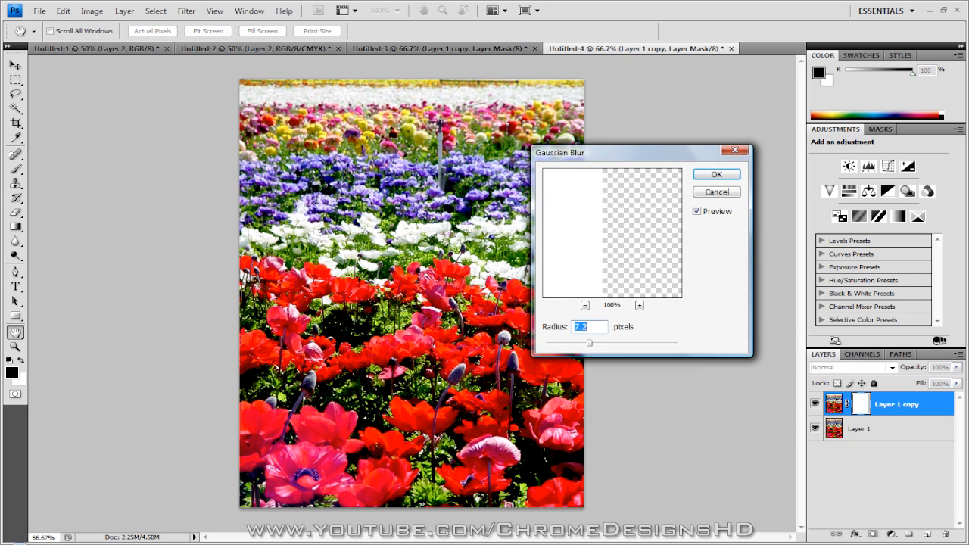
left_click_drag(590, 342, 597, 342)
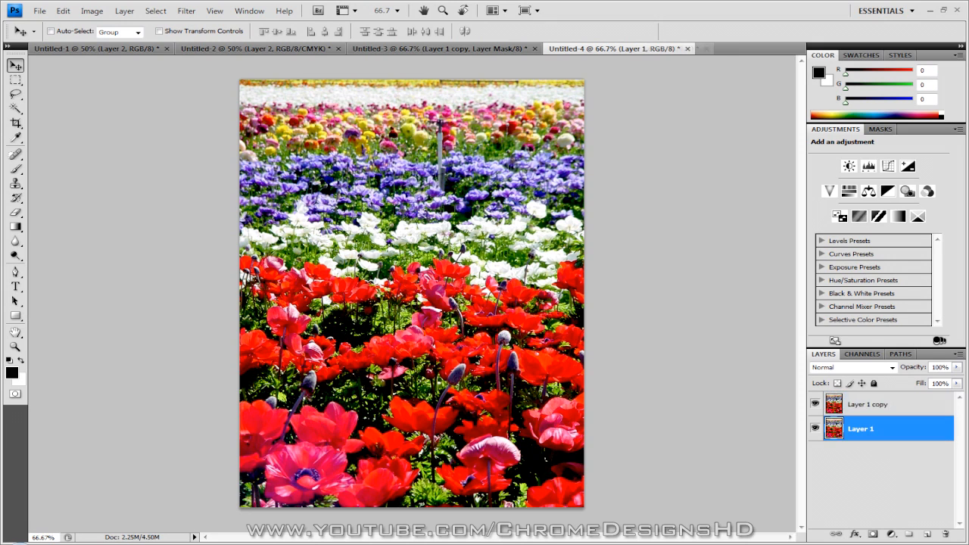
- Apply a Gaussian blur of radius 7.4 to Layer 1 copy
left_click(868, 403)
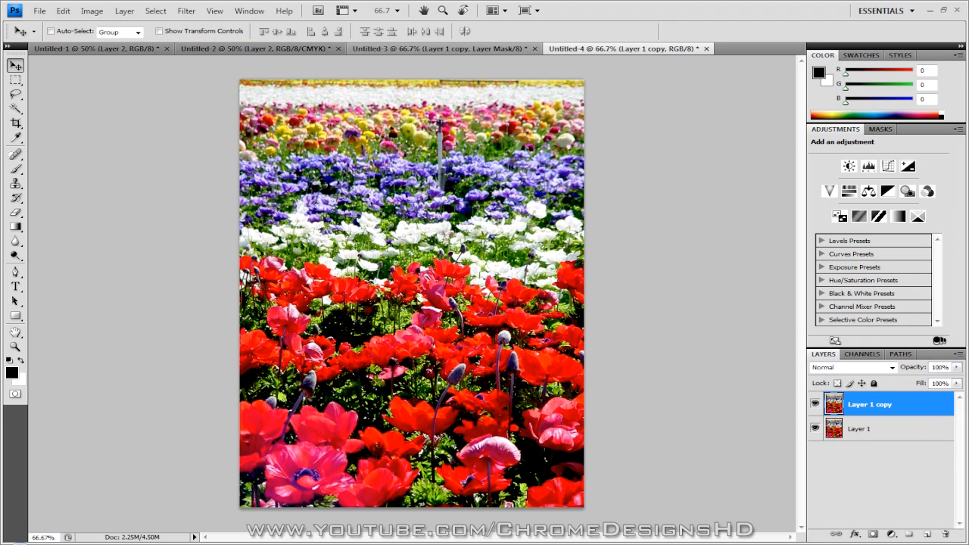
left_click(186, 11)
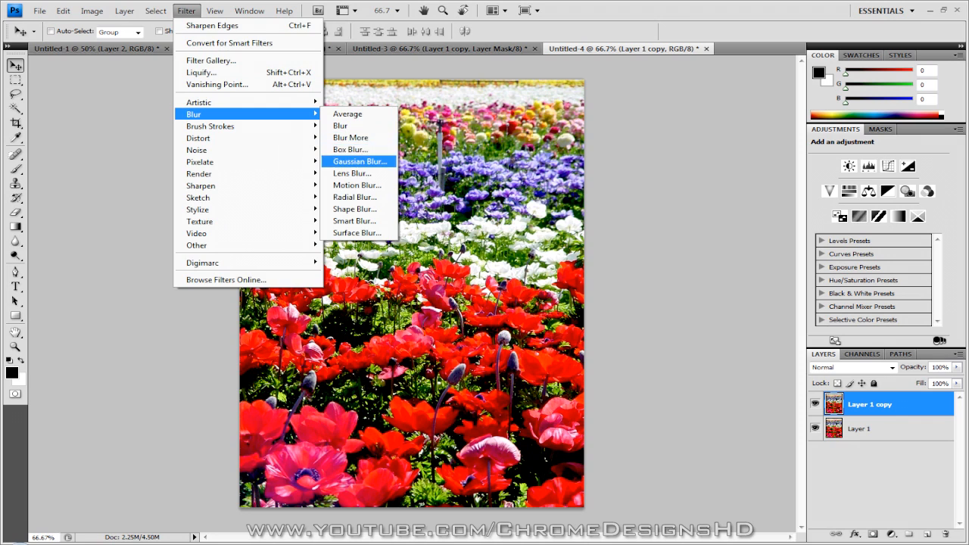
left_click(361, 161)
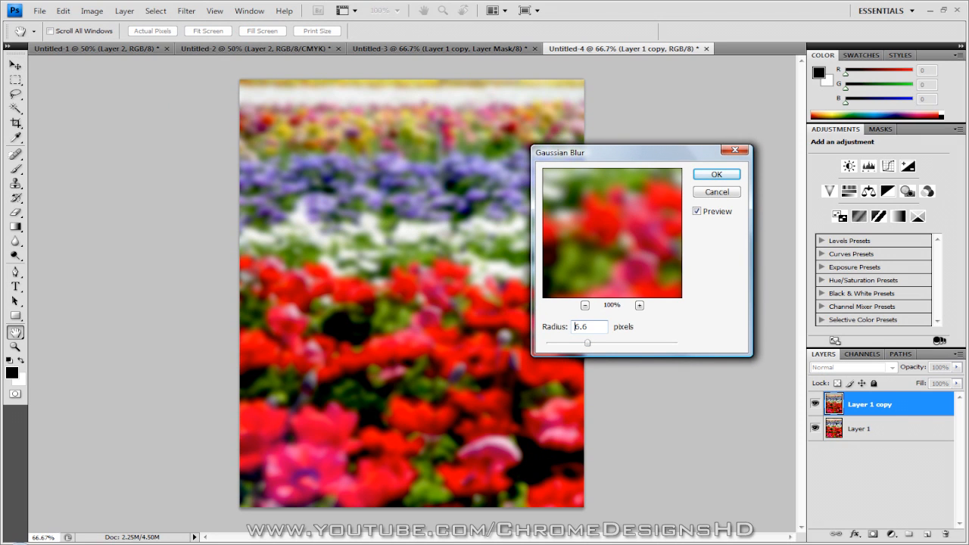
triple_click(582, 328)
type("7.4")
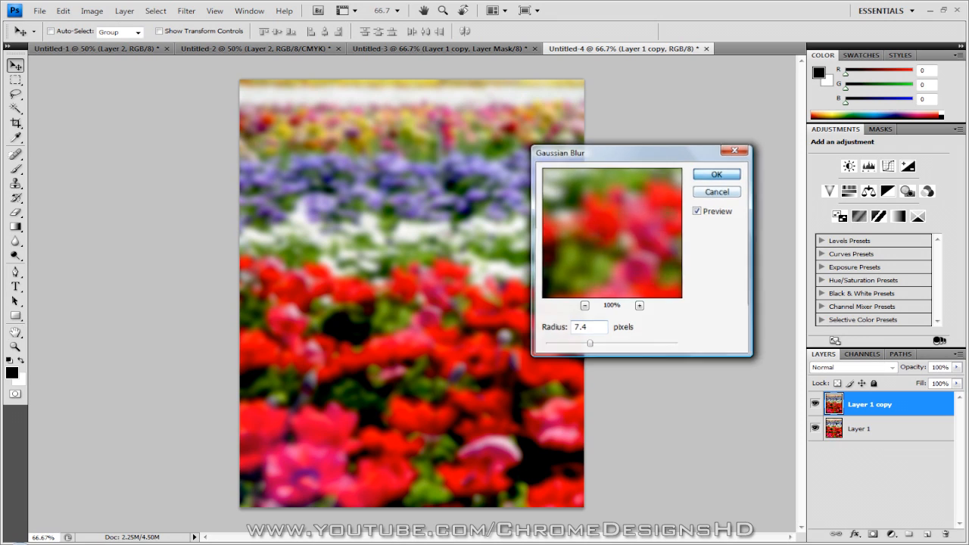
left_click(716, 174)
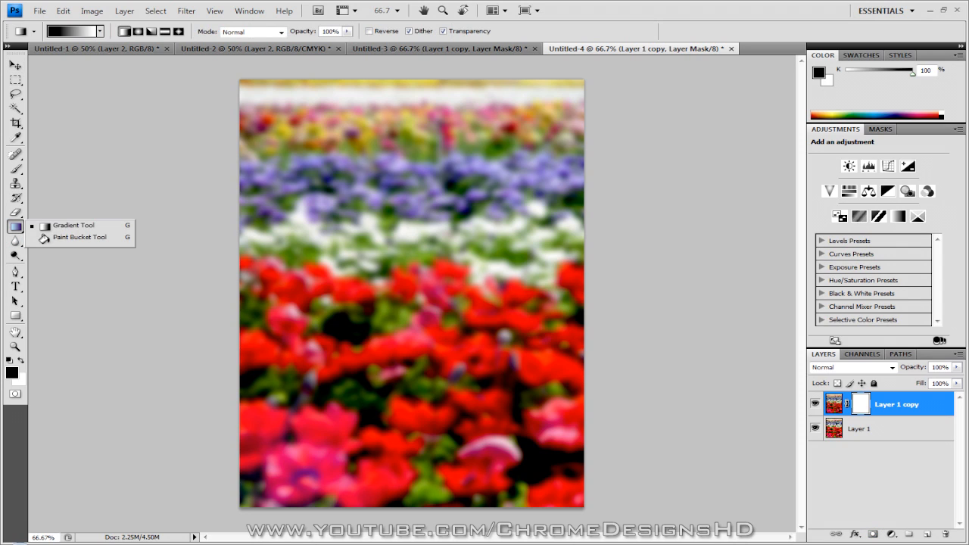
- Choose the Gradient Tool and the black-to-white preset for painting the mask
left_click(79, 236)
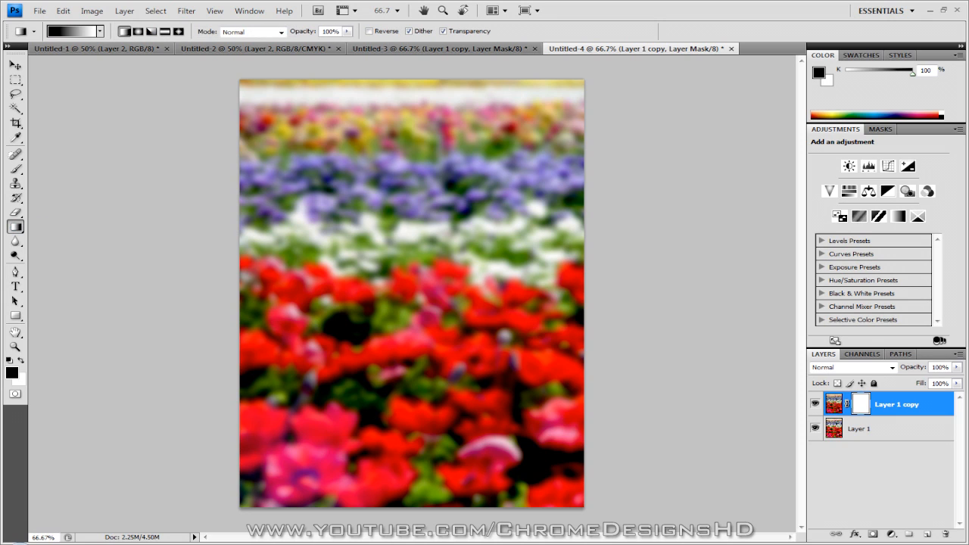
left_click(73, 30)
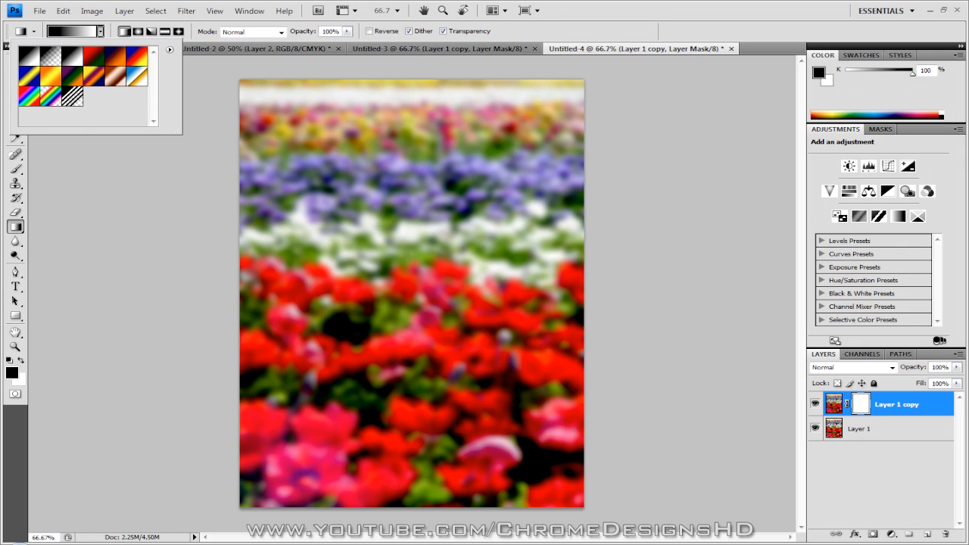
mouse_move(73, 58)
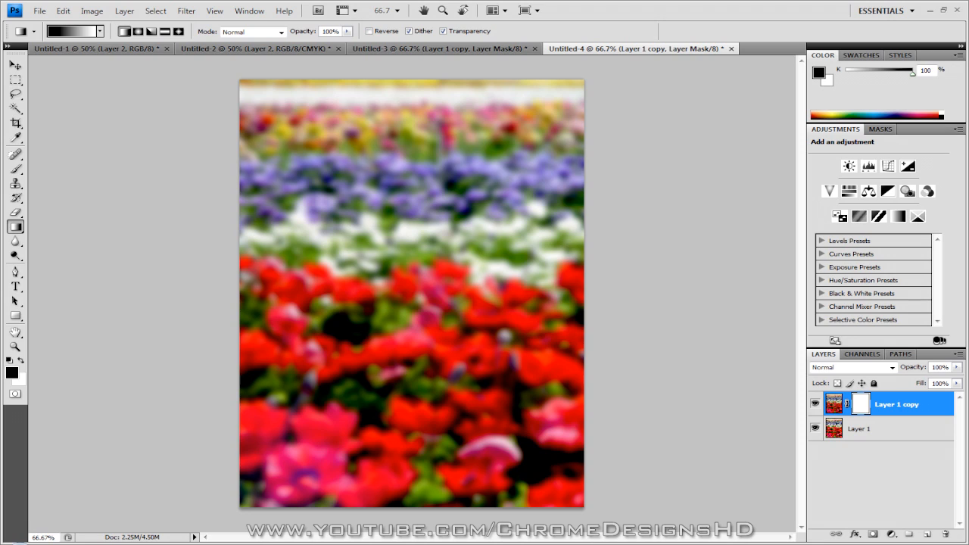
mouse_move(412, 428)
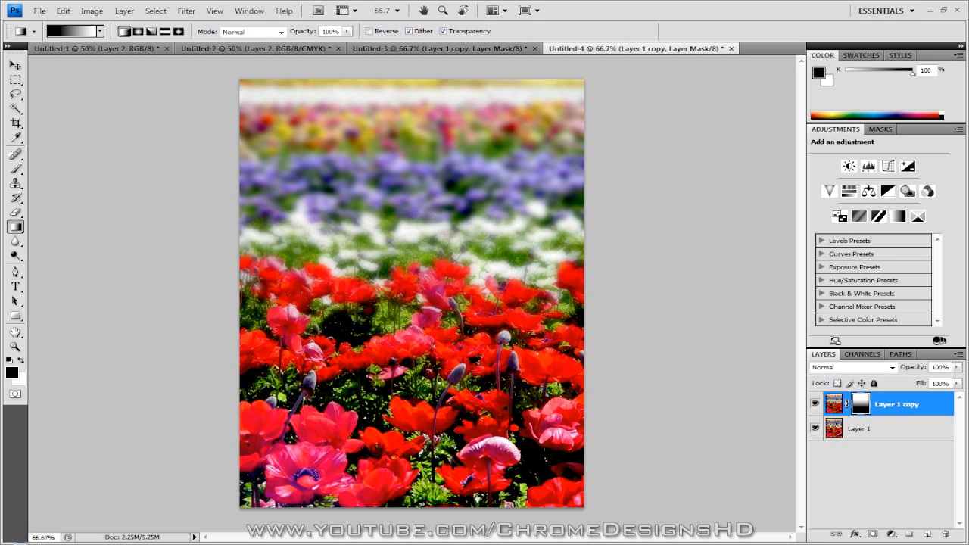
left_click(15, 65)
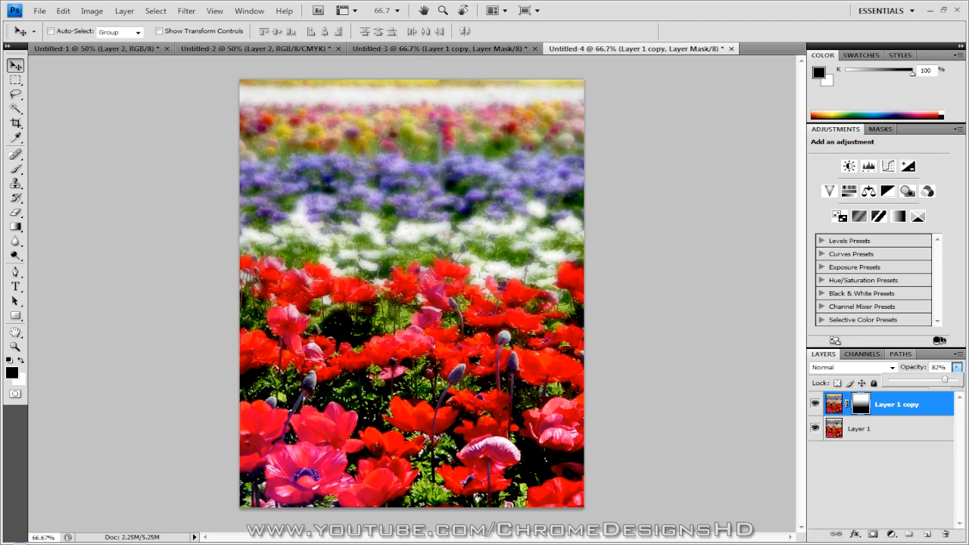
left_click_drag(946, 378, 926, 379)
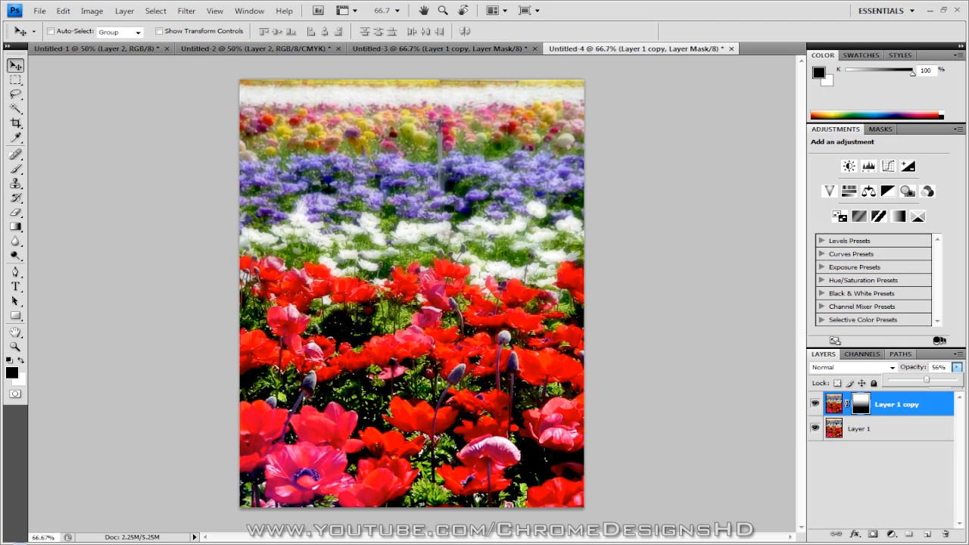
left_click_drag(946, 379, 920, 379)
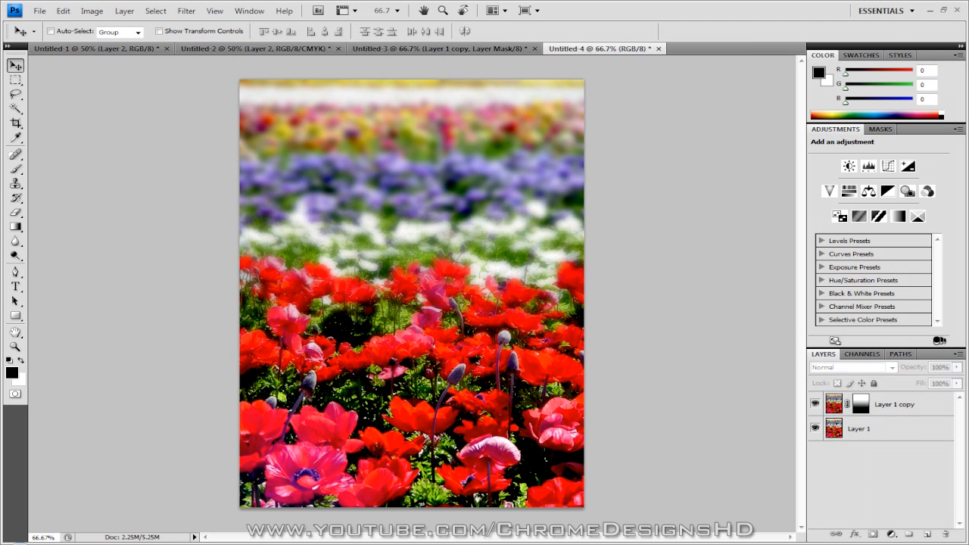
left_click(894, 403)
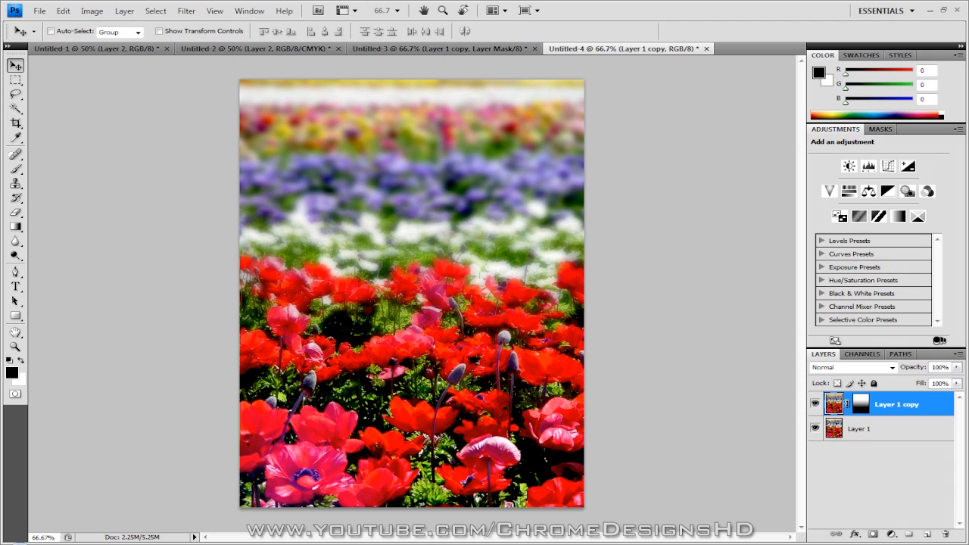